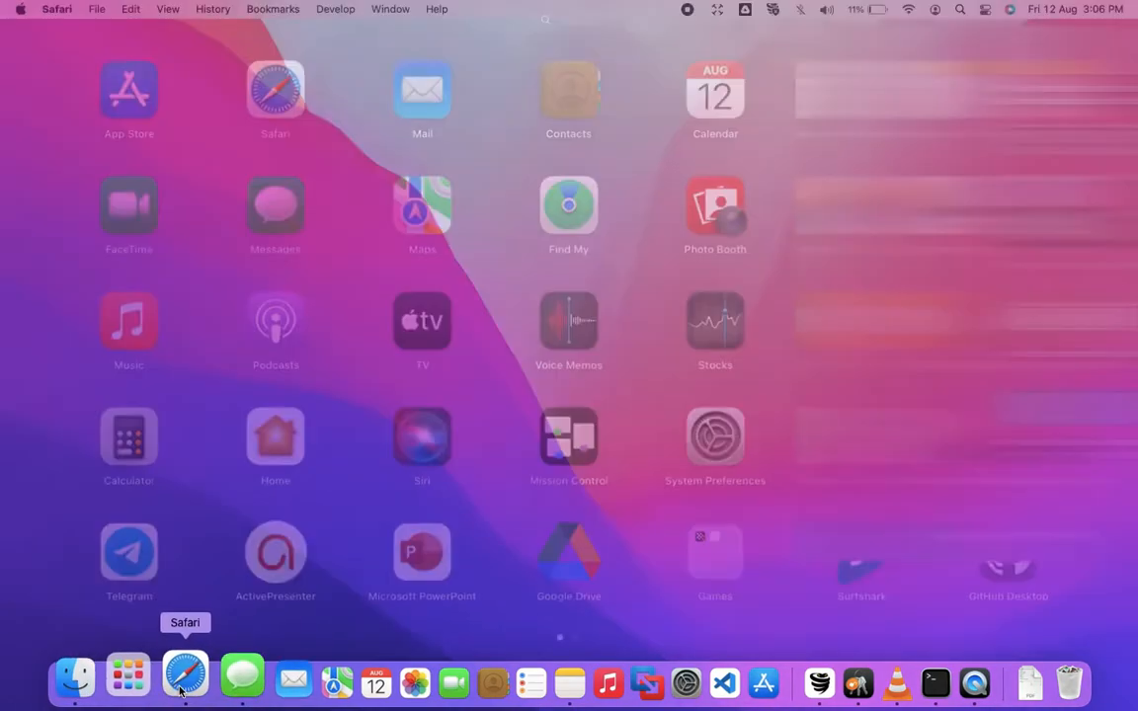
Launch Safari and run a Google search for 'cisco packet tracer'
left_click(184, 675)
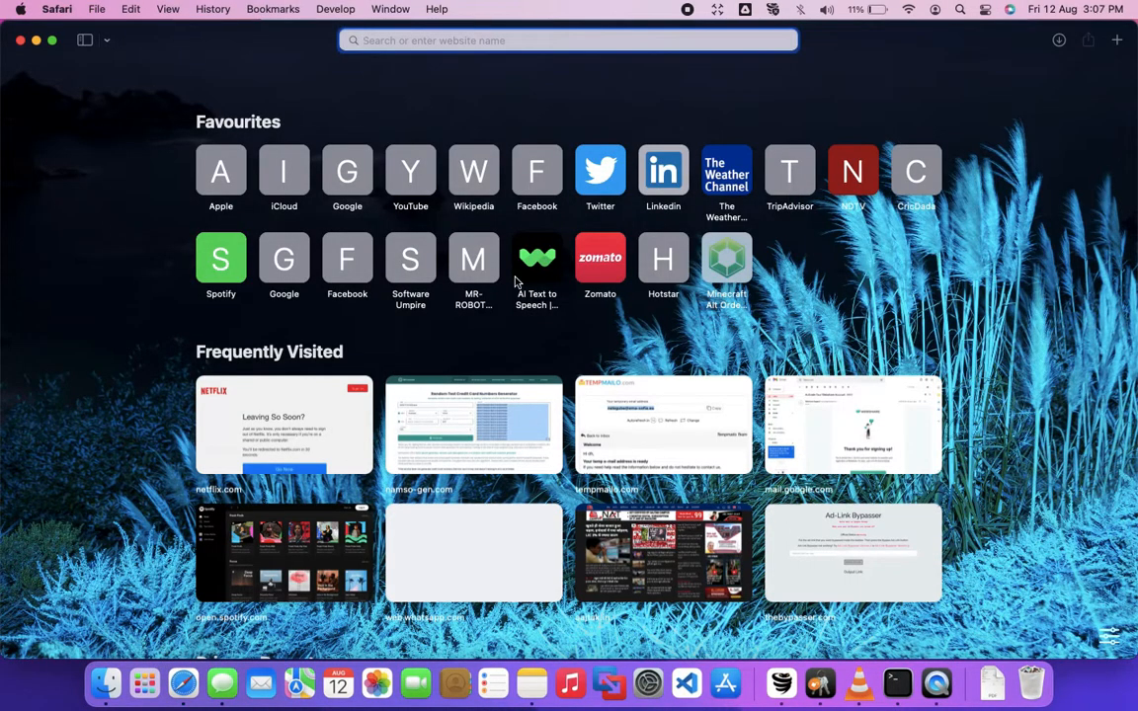
type("cisco packet trace")
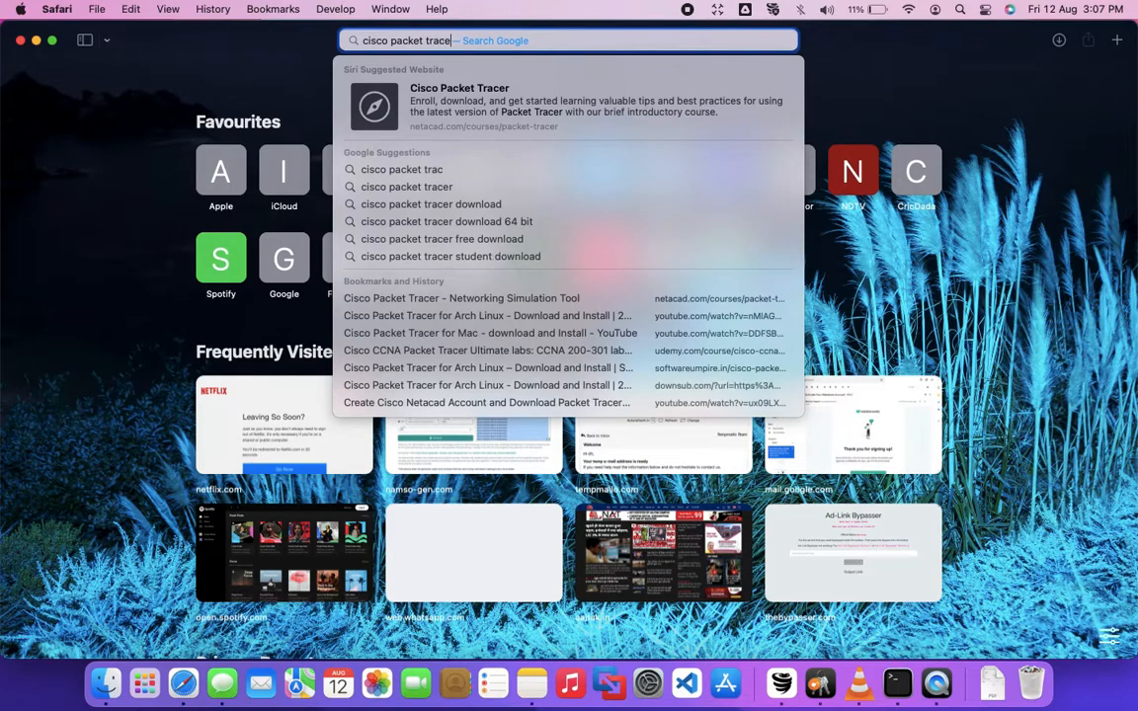
key("Return")
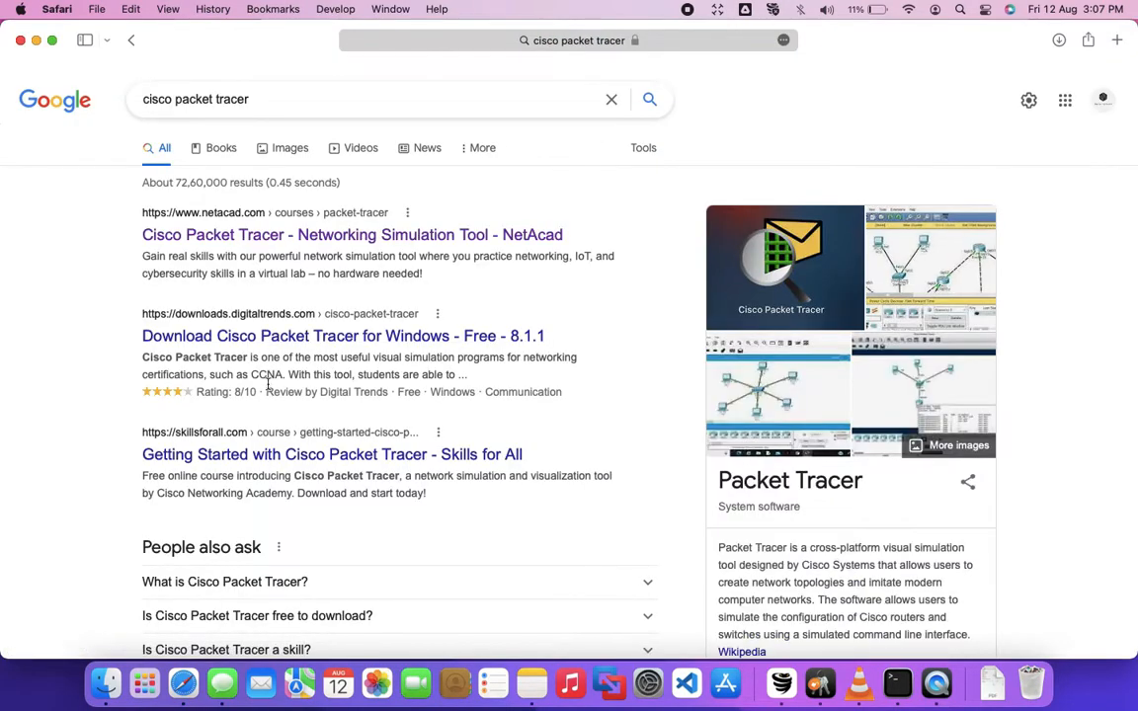
mouse_move(281, 225)
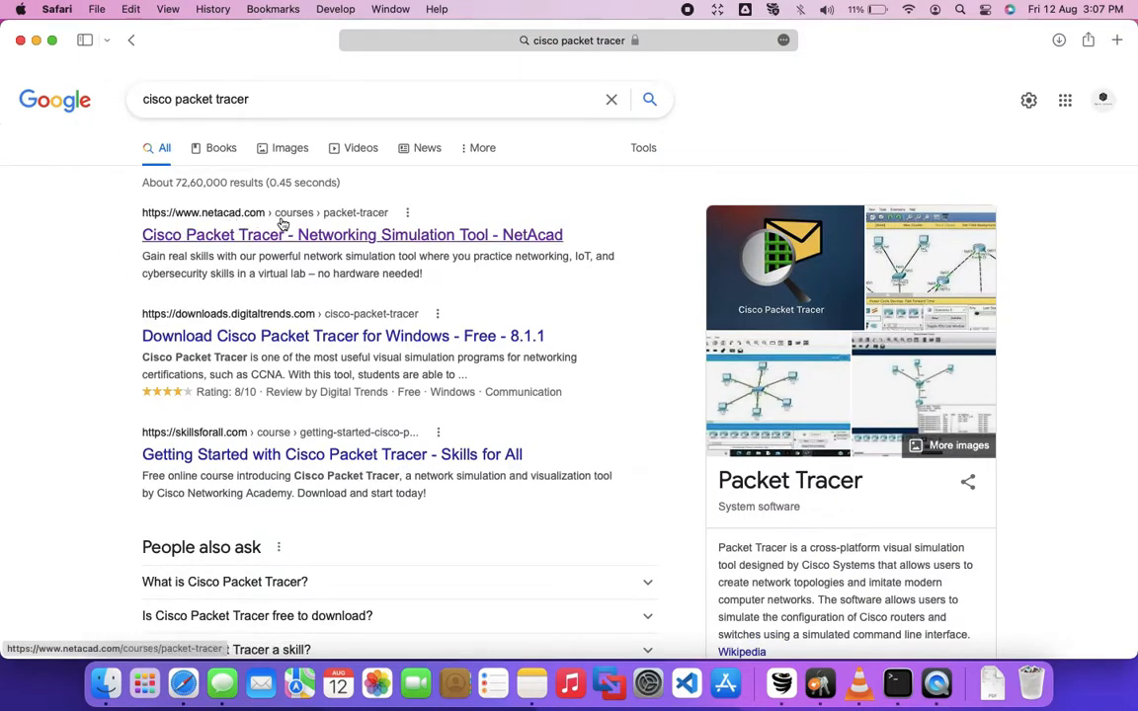
Follow the NetAcad result through its Skills For All redirect to the Packet Tracer course listings
left_click(352, 233)
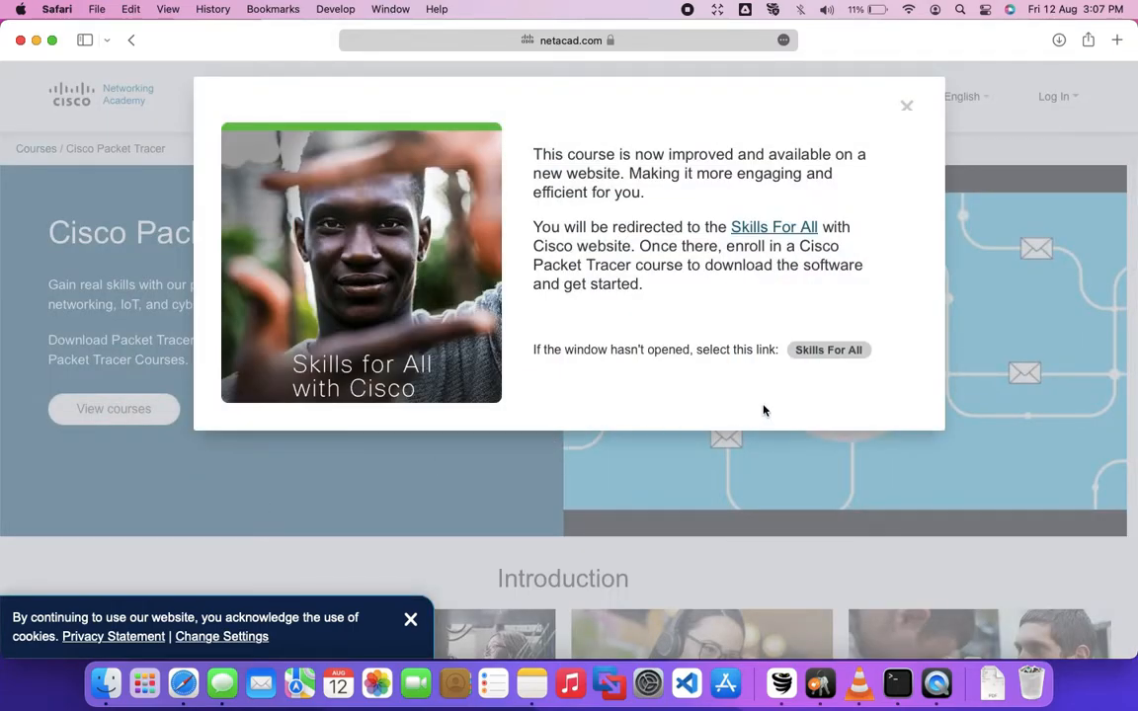
mouse_move(830, 350)
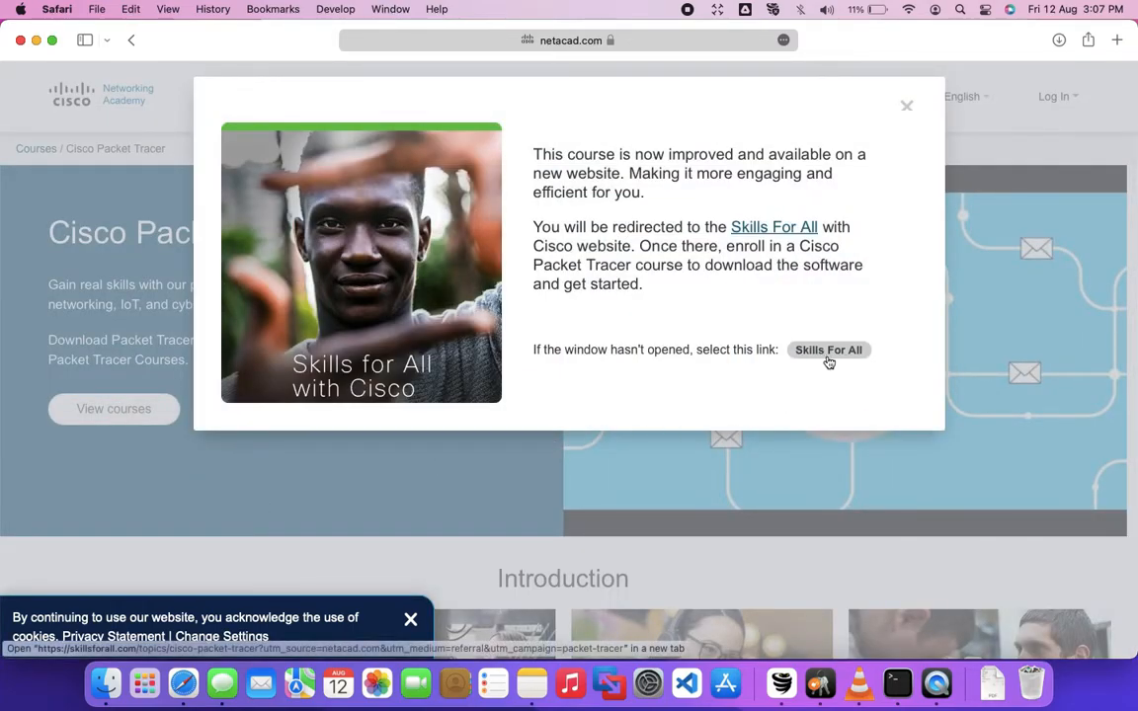
left_click(828, 350)
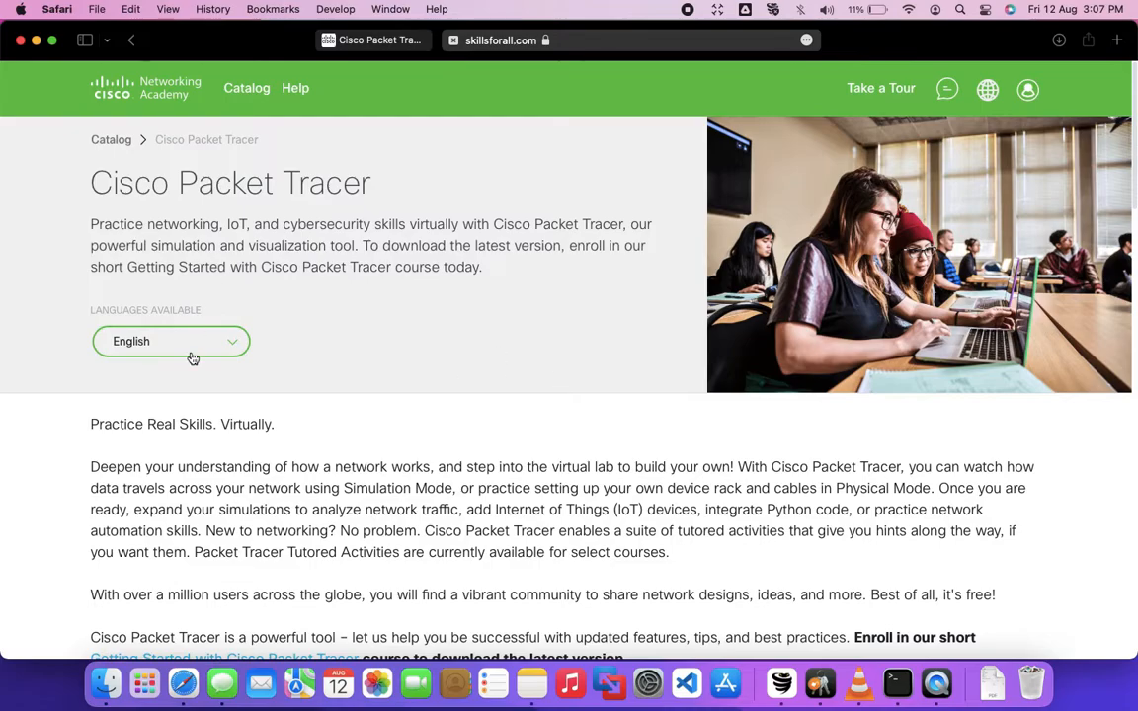
scroll("down", 3)
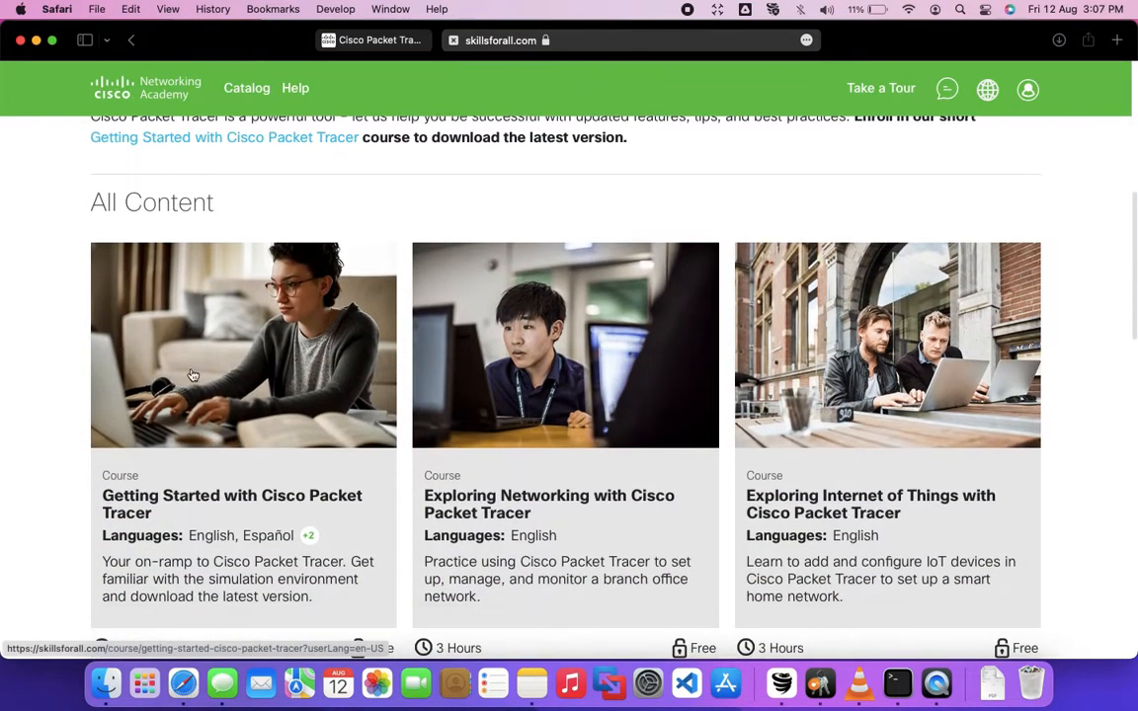
mouse_move(652, 524)
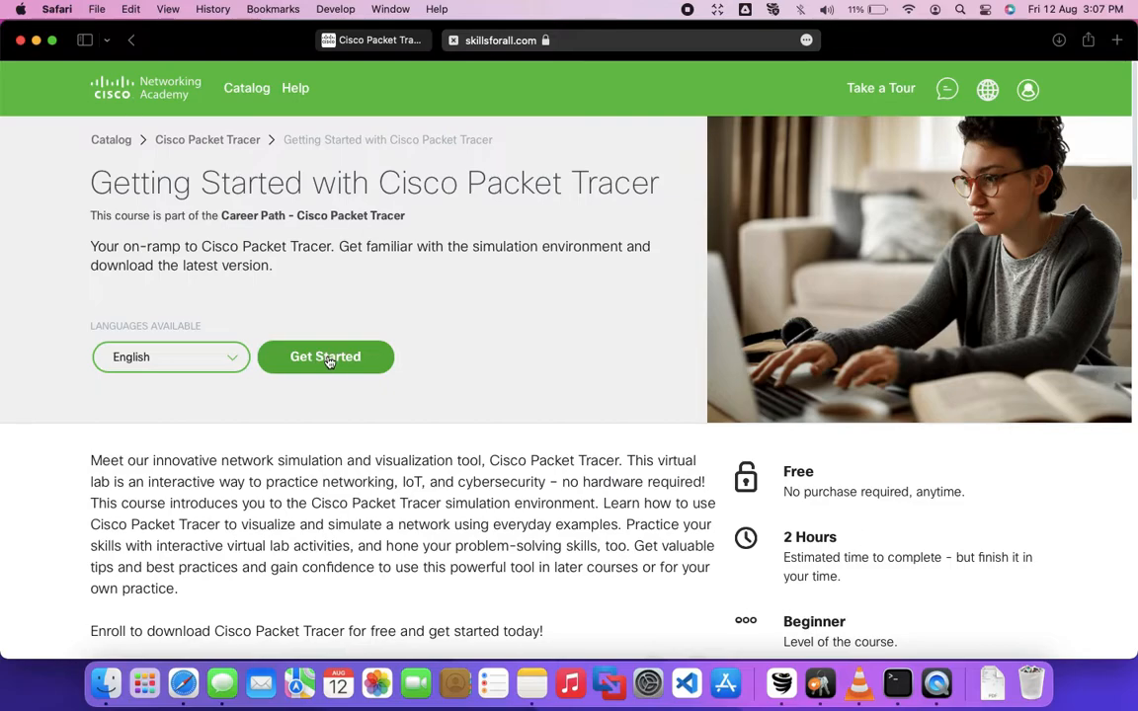
Start enrolling via Get Started, switch to Sign up and choose India as country
left_click(324, 356)
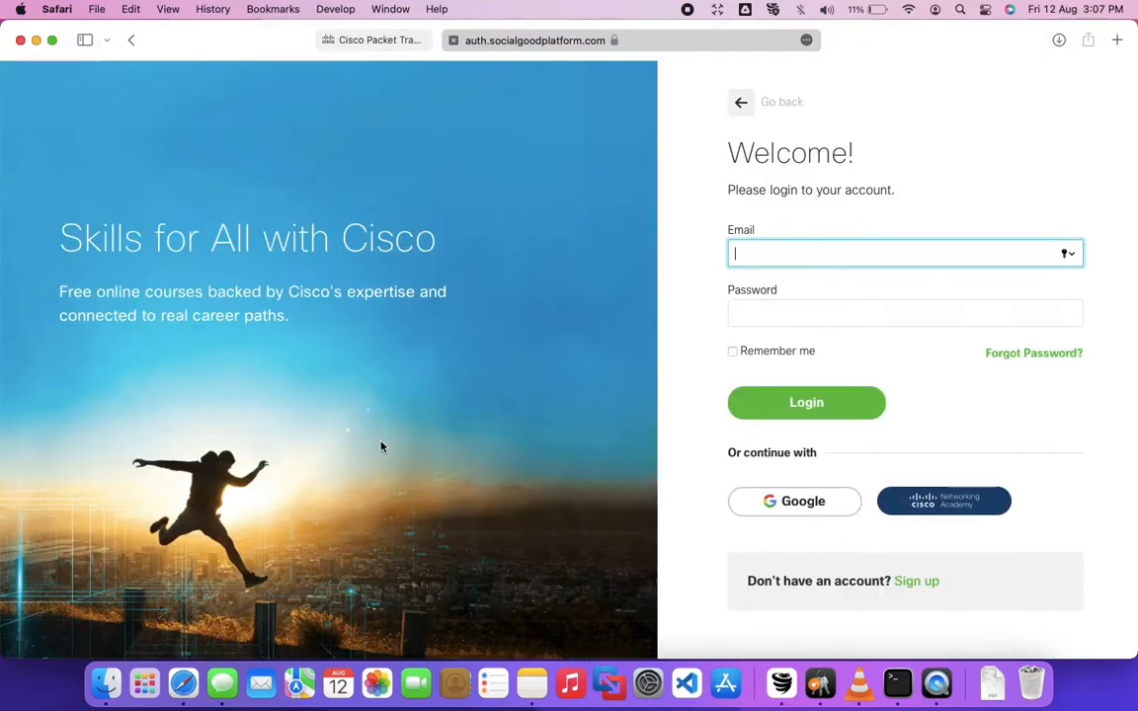
mouse_move(577, 427)
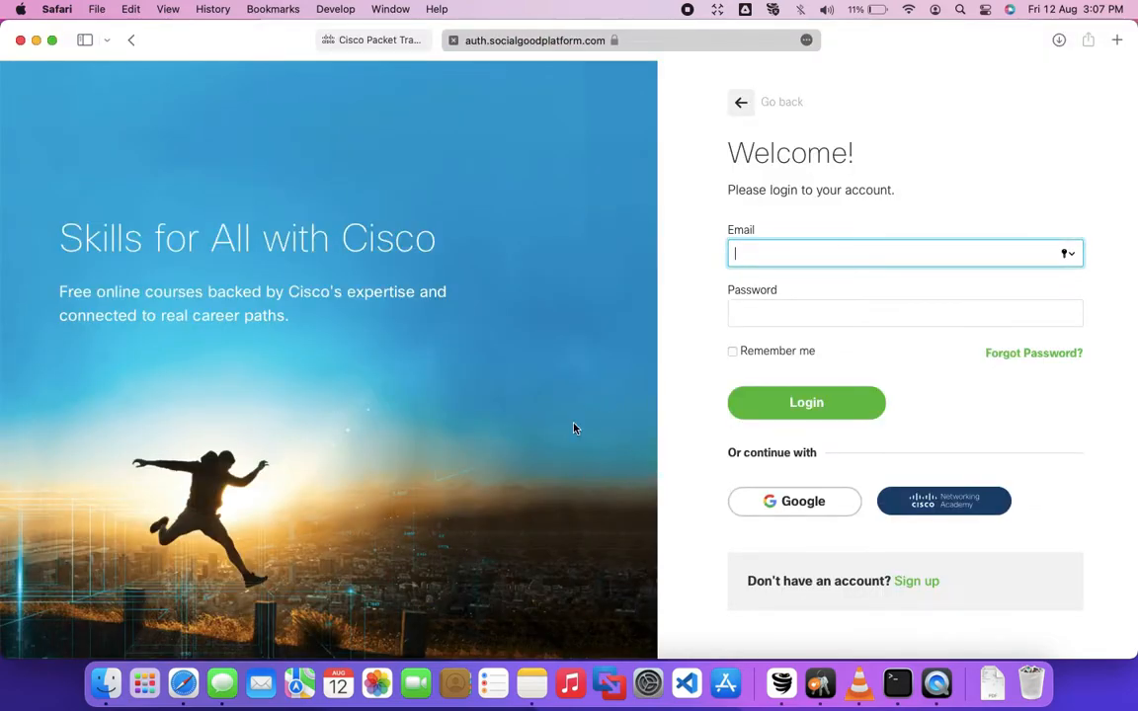
mouse_move(917, 581)
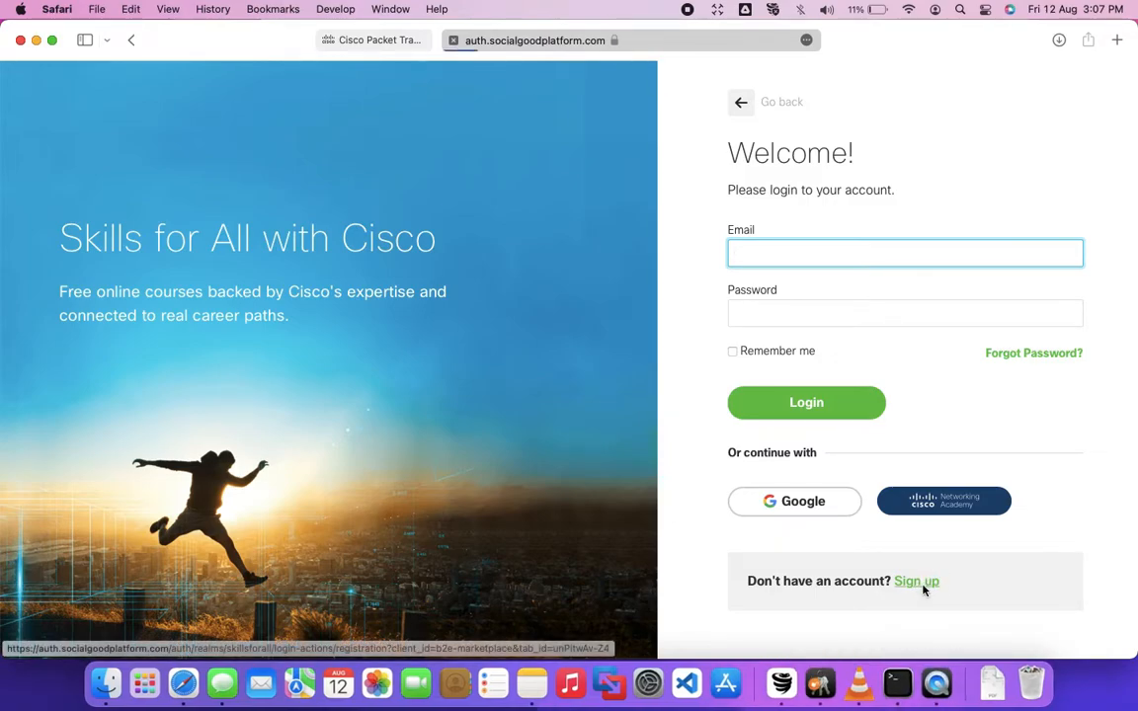
left_click(917, 580)
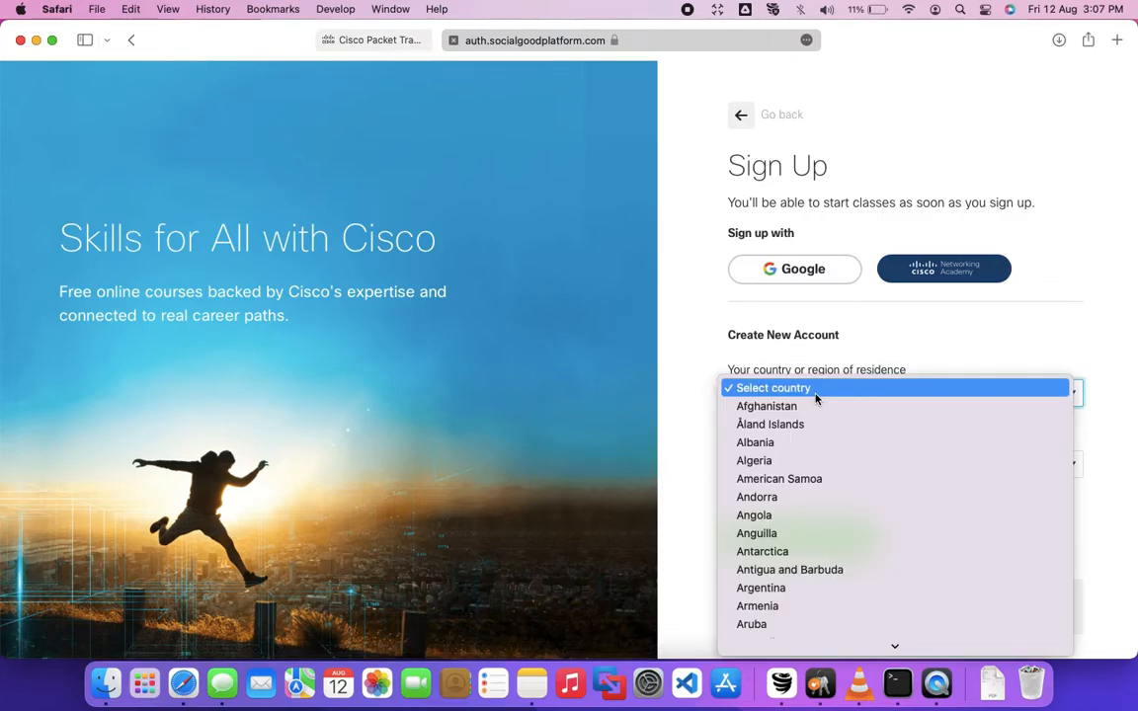
left_click(905, 392)
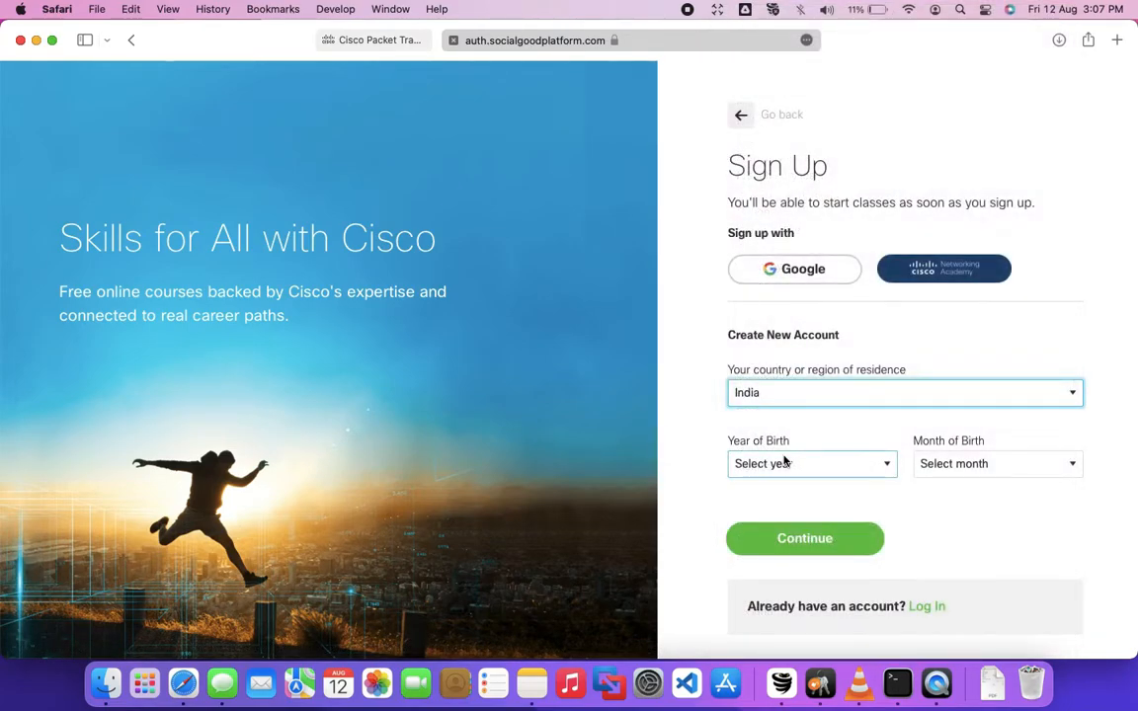
Set birth year 1999 and month January, then continue to the account details form
left_click(810, 462)
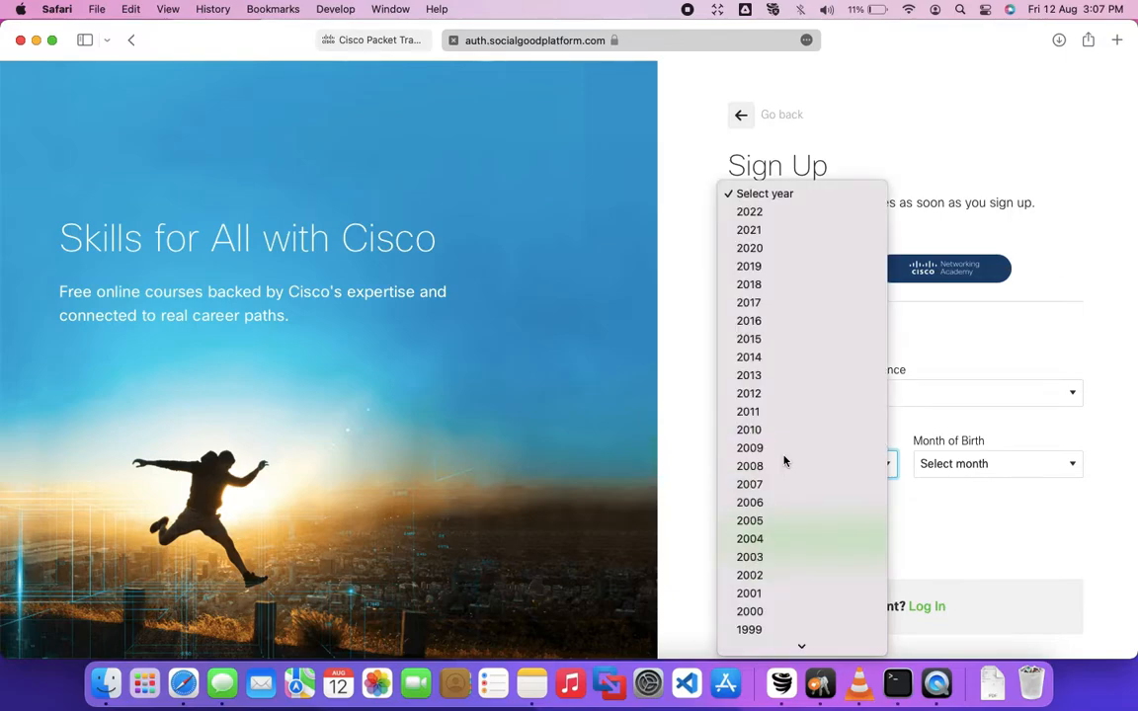
left_click(749, 628)
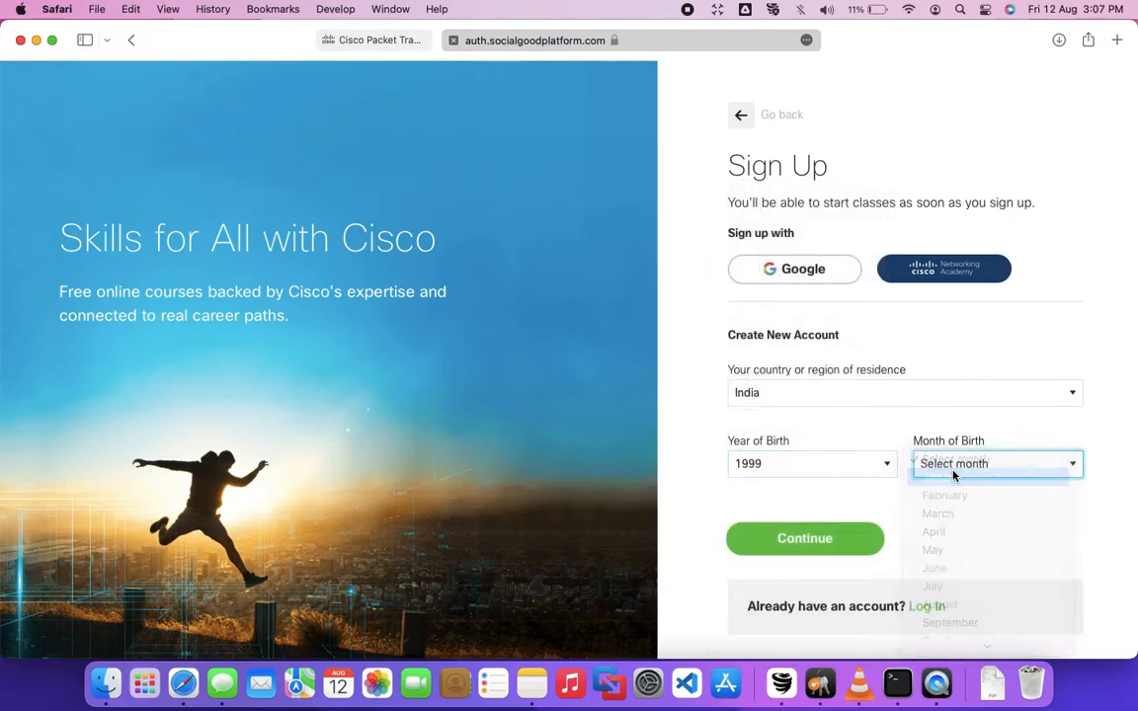
left_click(937, 482)
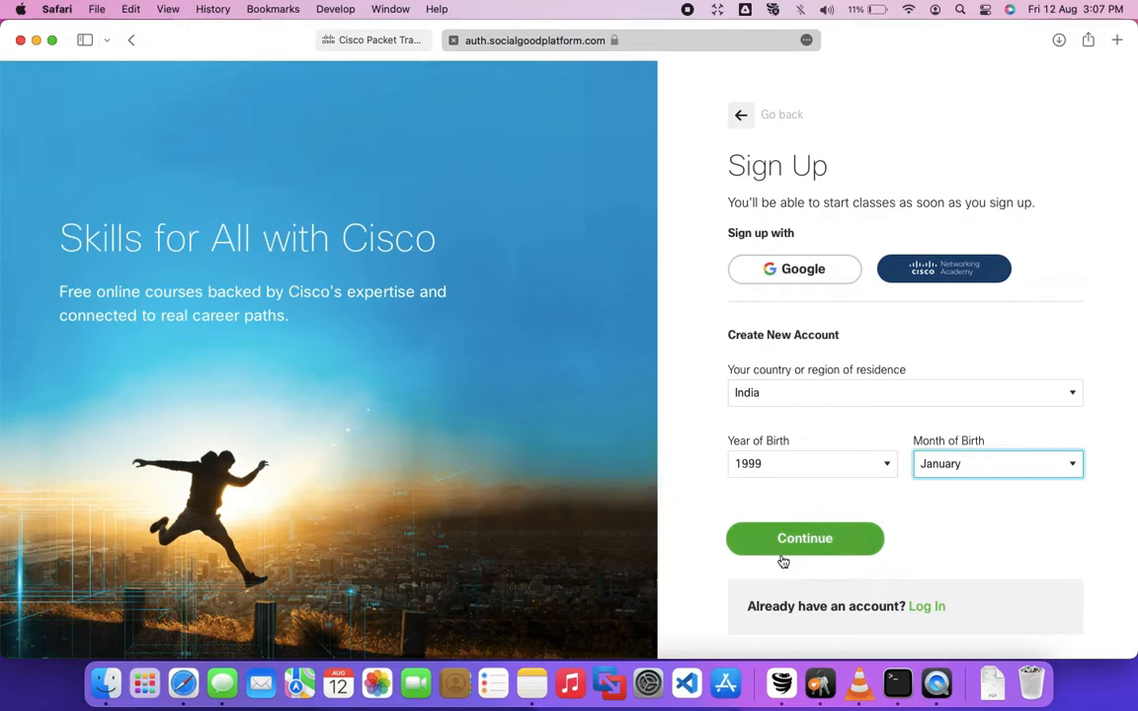
left_click(804, 538)
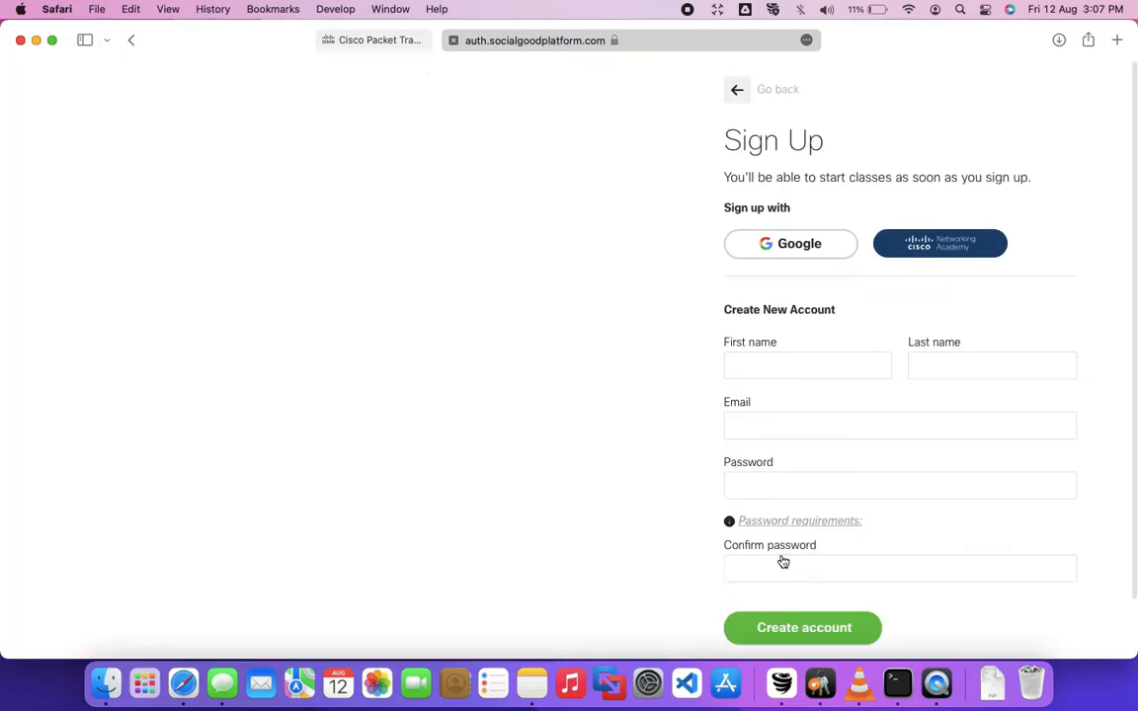
Enter first name 'Blah' with the account details and submit Create account
left_click(806, 366)
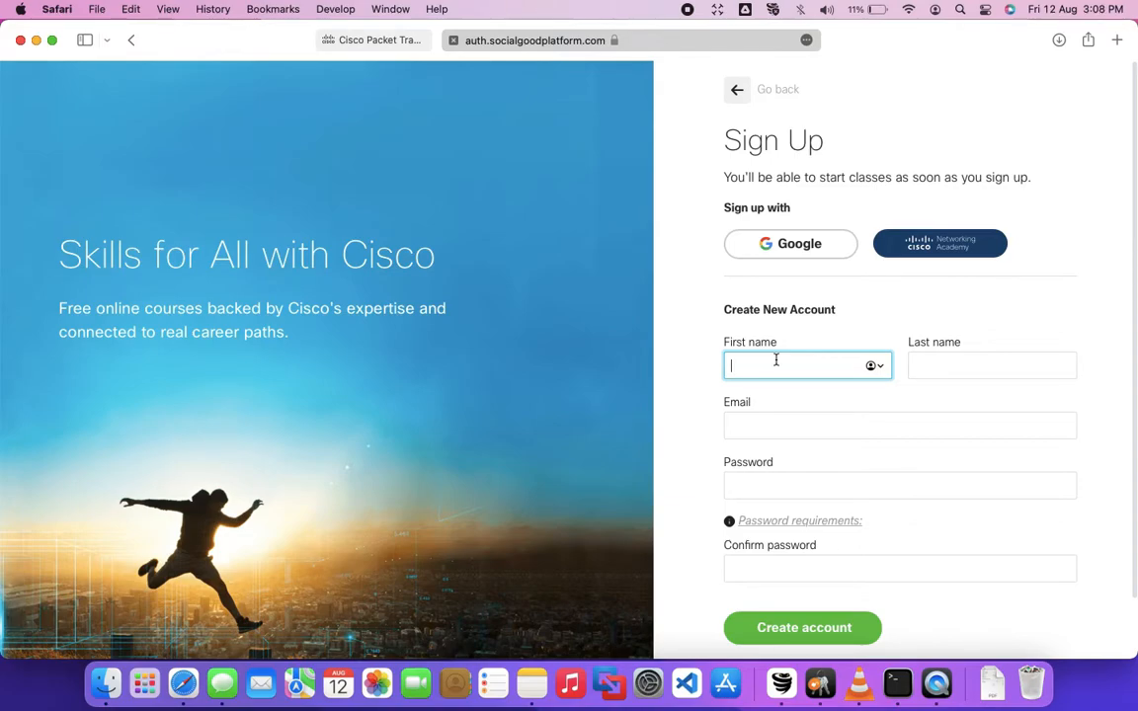
type("Blah")
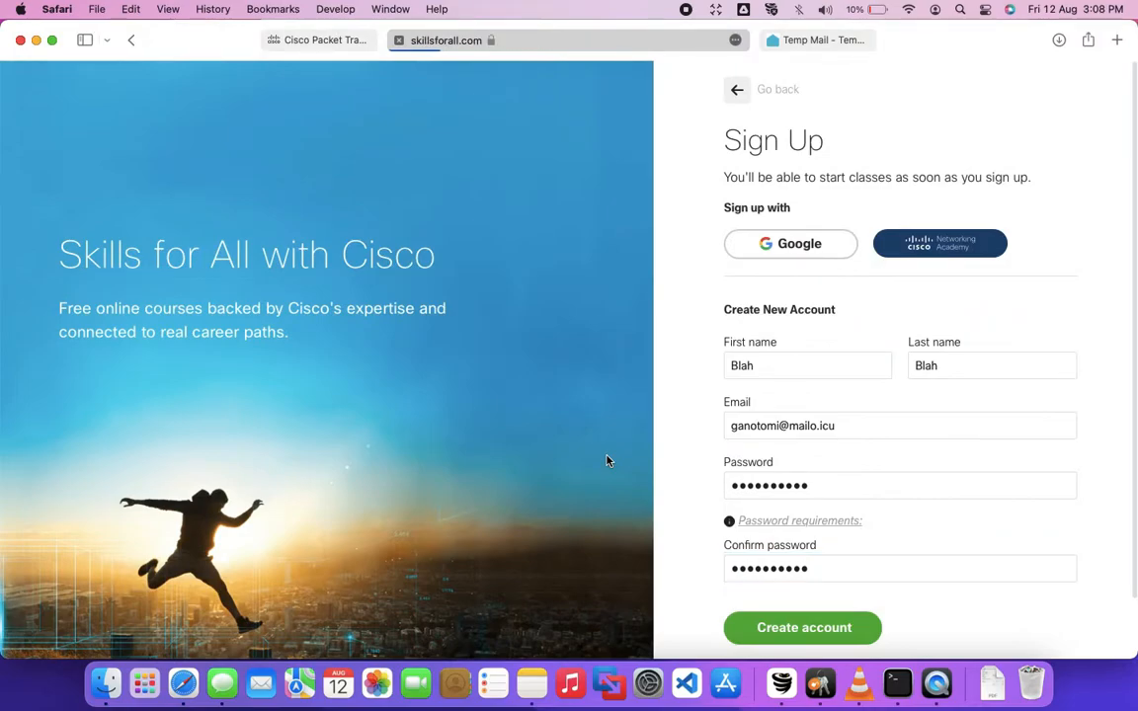
left_click(802, 629)
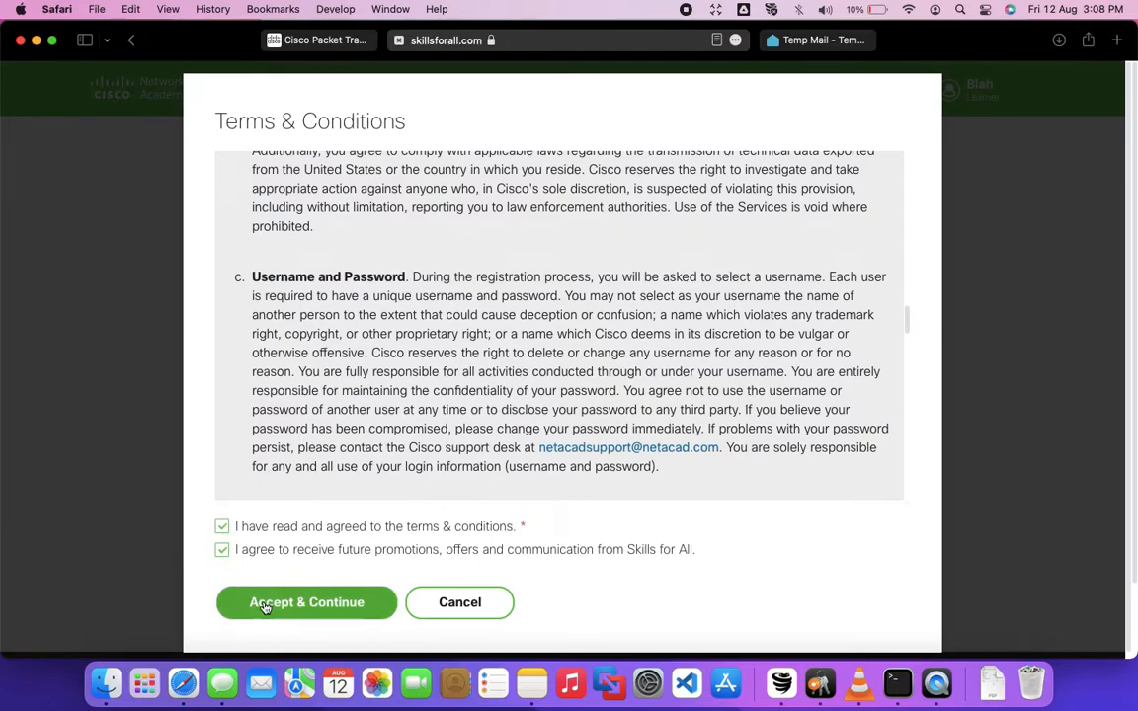
Accept the terms, enroll in Getting Started with Cisco Packet Tracer and launch its modules
left_click(306, 601)
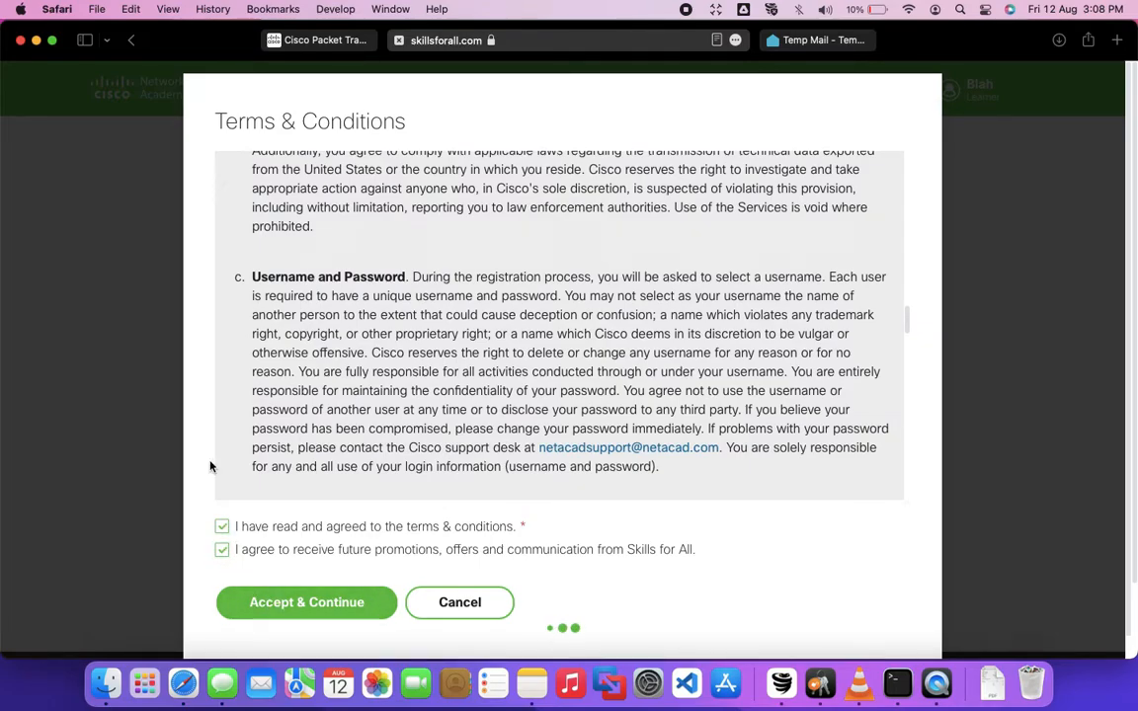
left_click(307, 601)
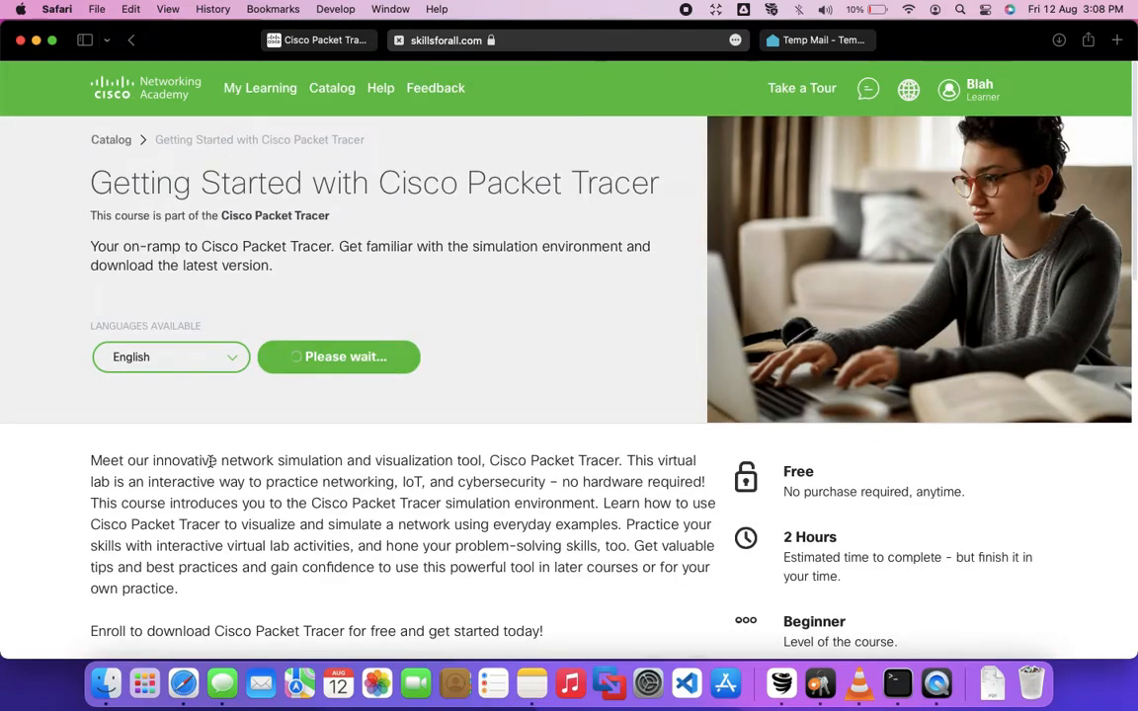
left_click(339, 355)
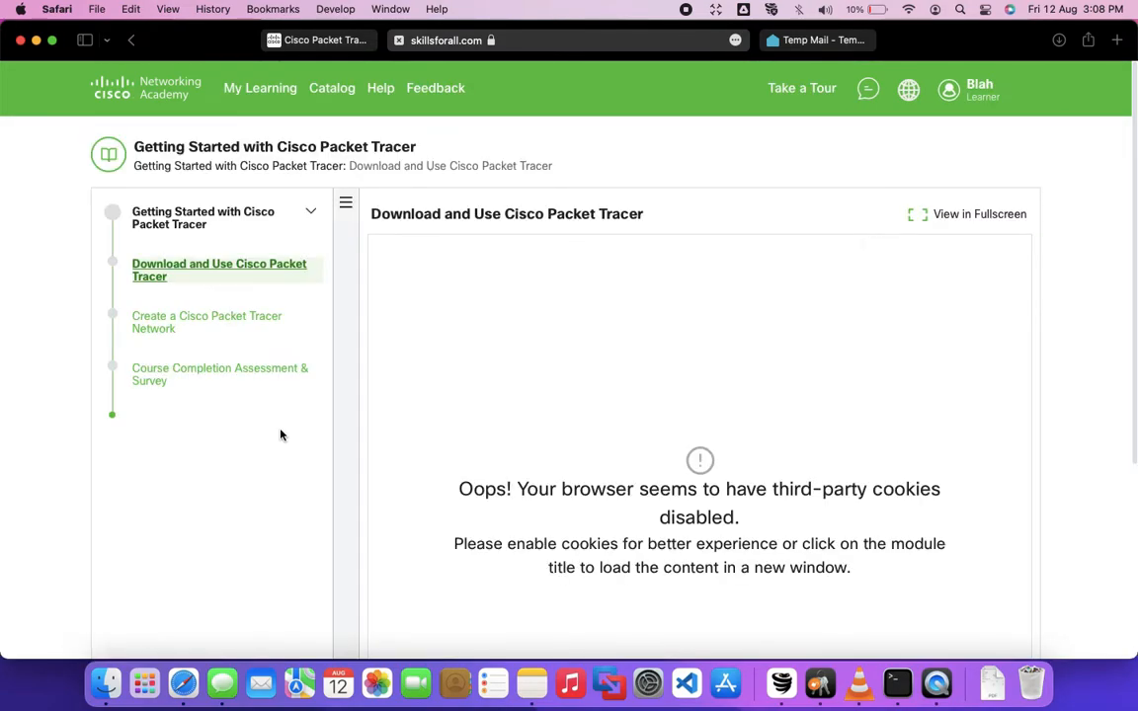
mouse_move(181, 277)
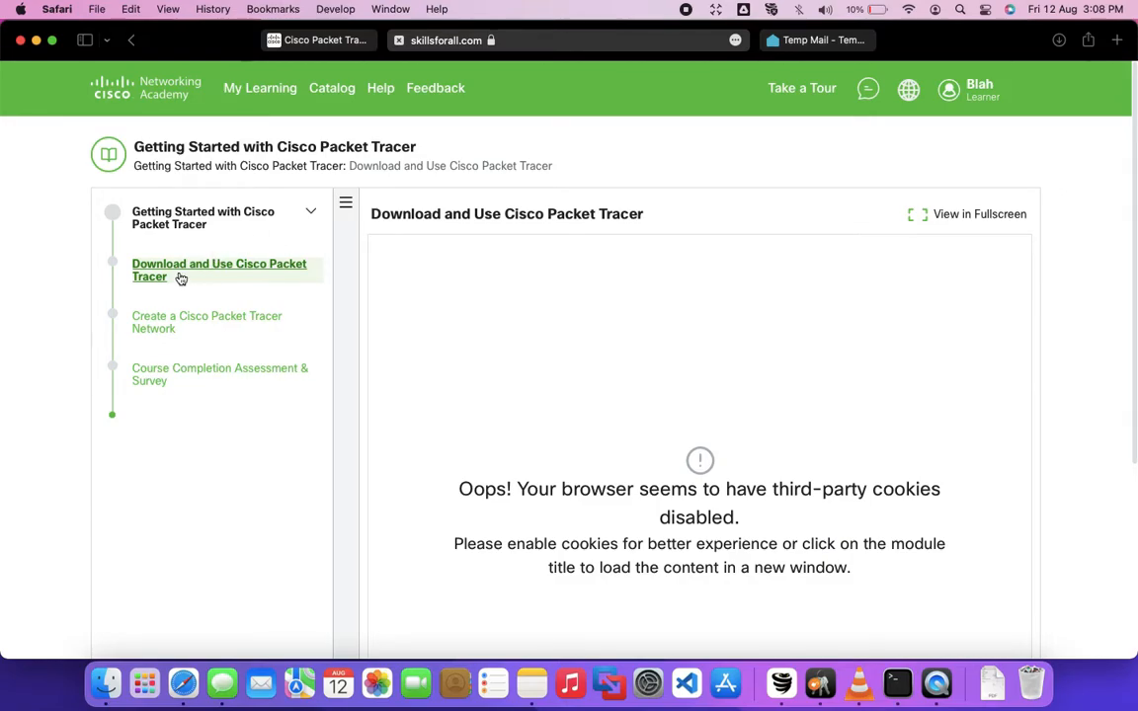
mouse_move(249, 336)
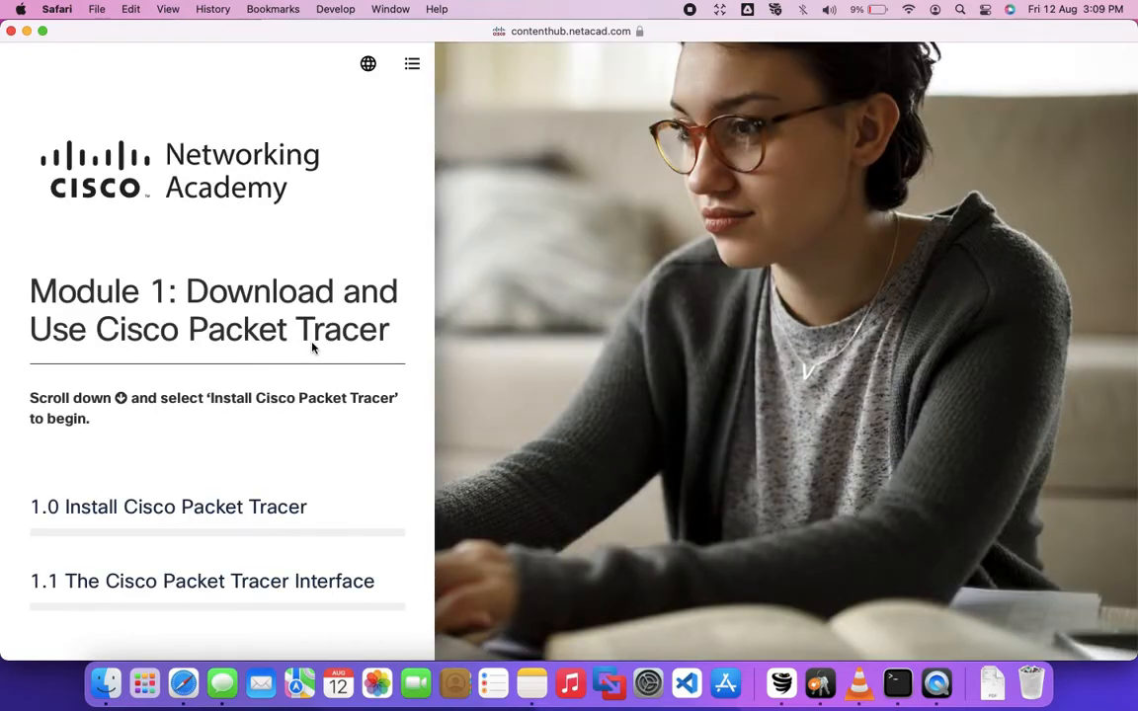
Locate 1.0.3 Download Cisco Packet Tracer and follow the skillsforall.com lab-downloads link in a new tab
left_click(168, 506)
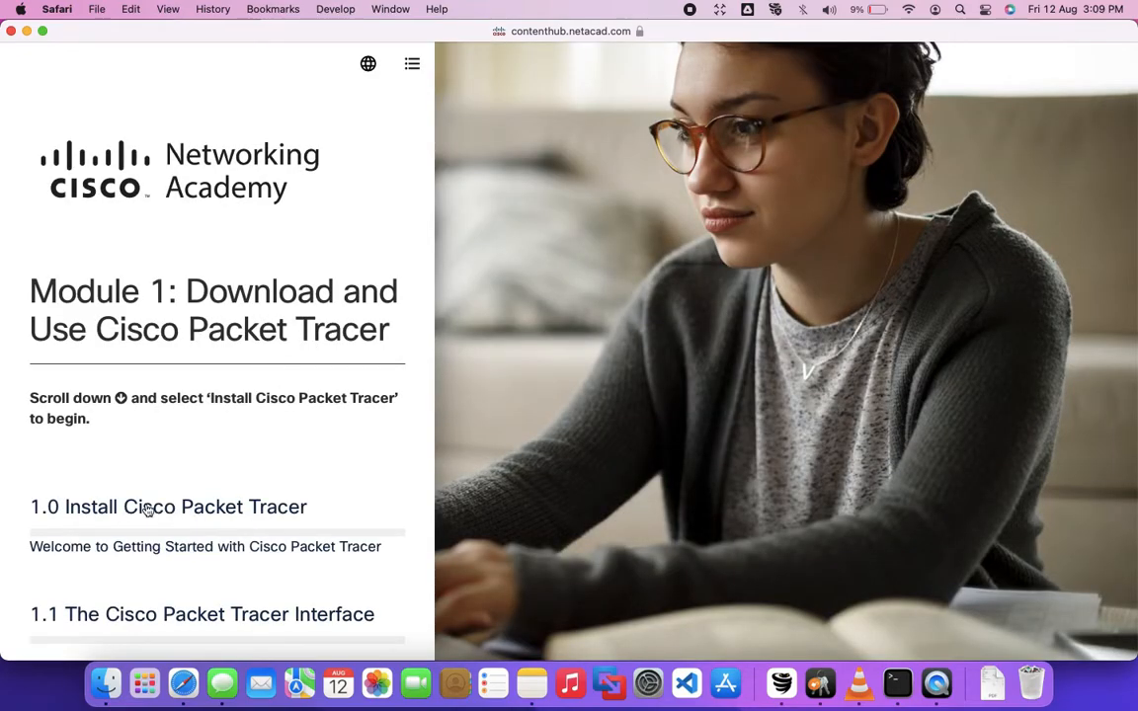
mouse_move(146, 573)
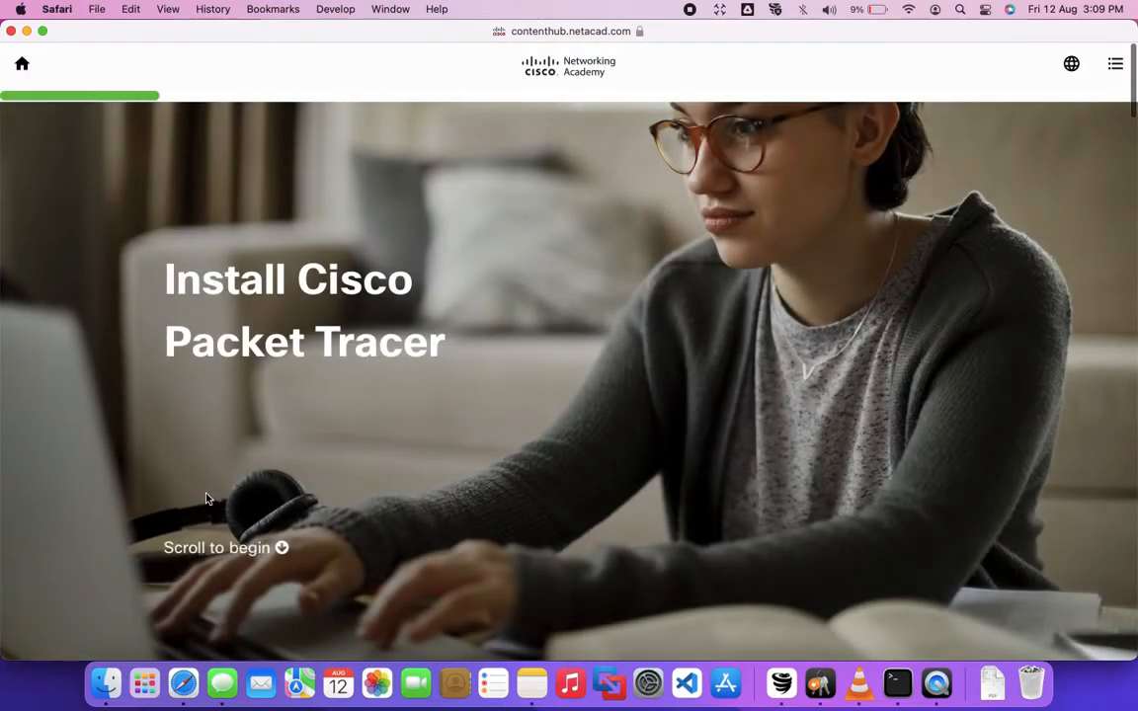
scroll("down", 3)
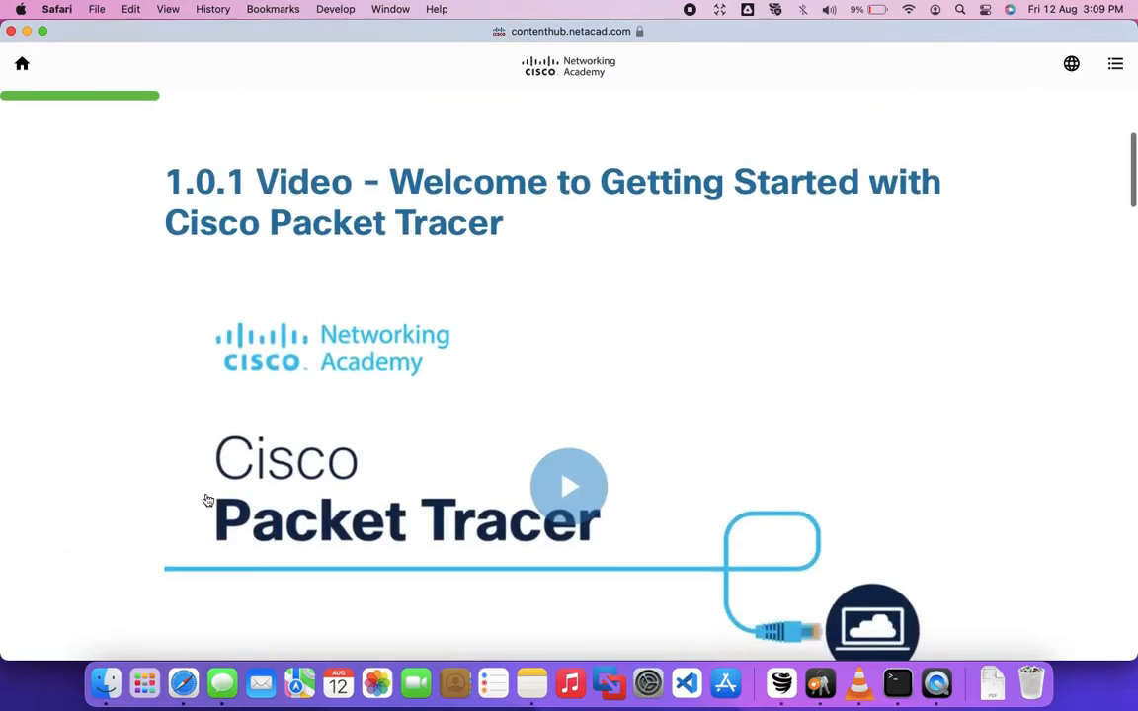
scroll("down", 3)
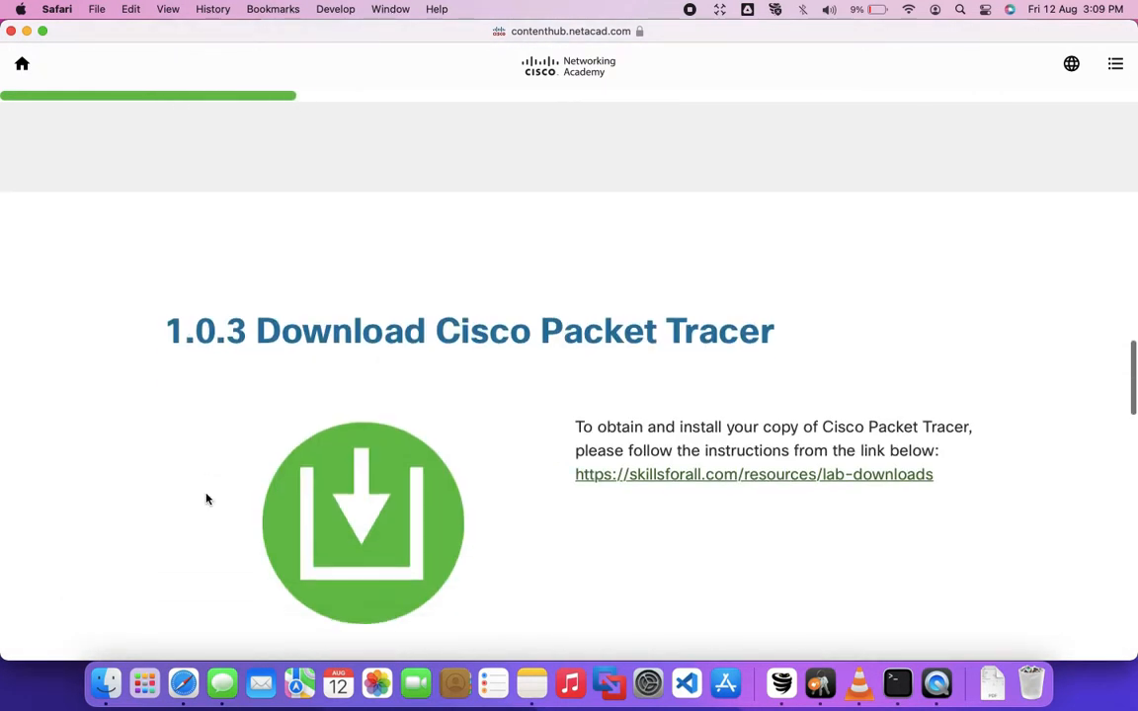
scroll("up", 3)
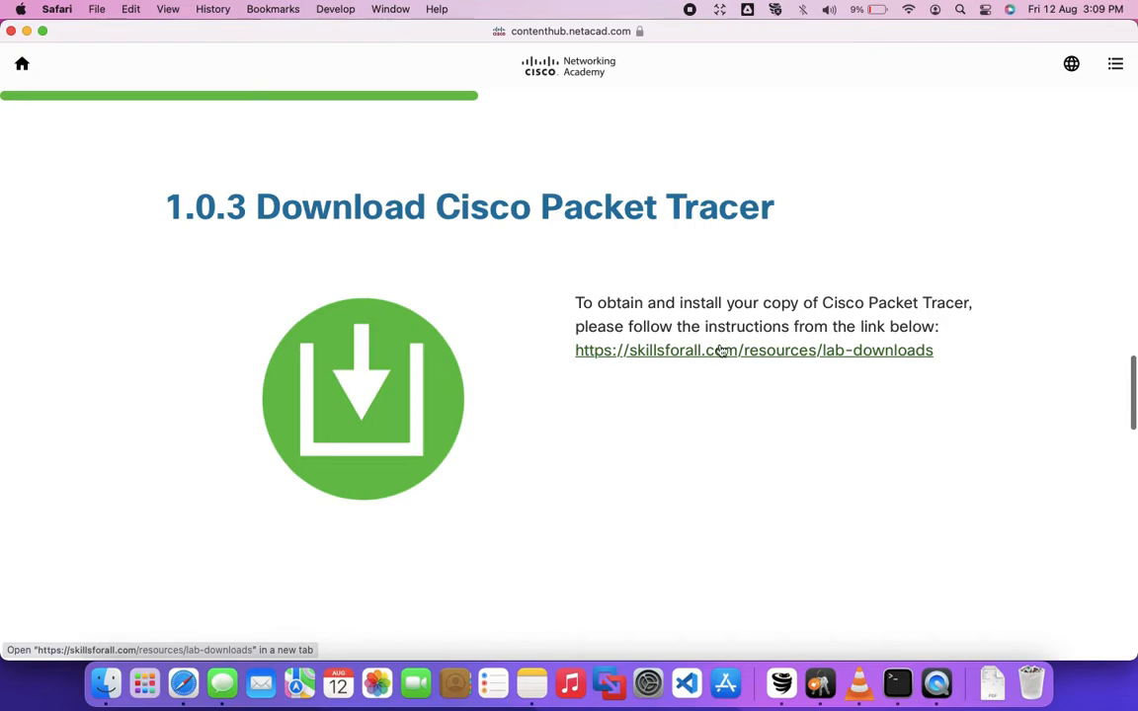
left_click(753, 350)
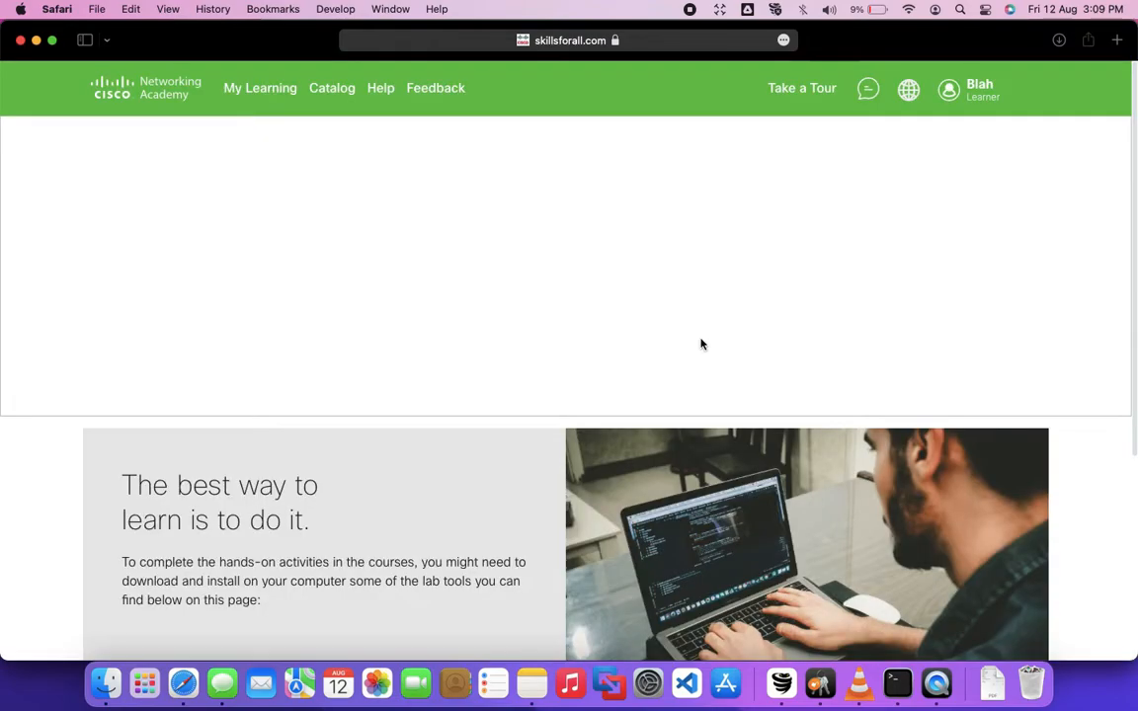
Reach Learning Resources and start the Packet Tracer 8.2.0 MacOS 64bit download
scroll("down", 3)
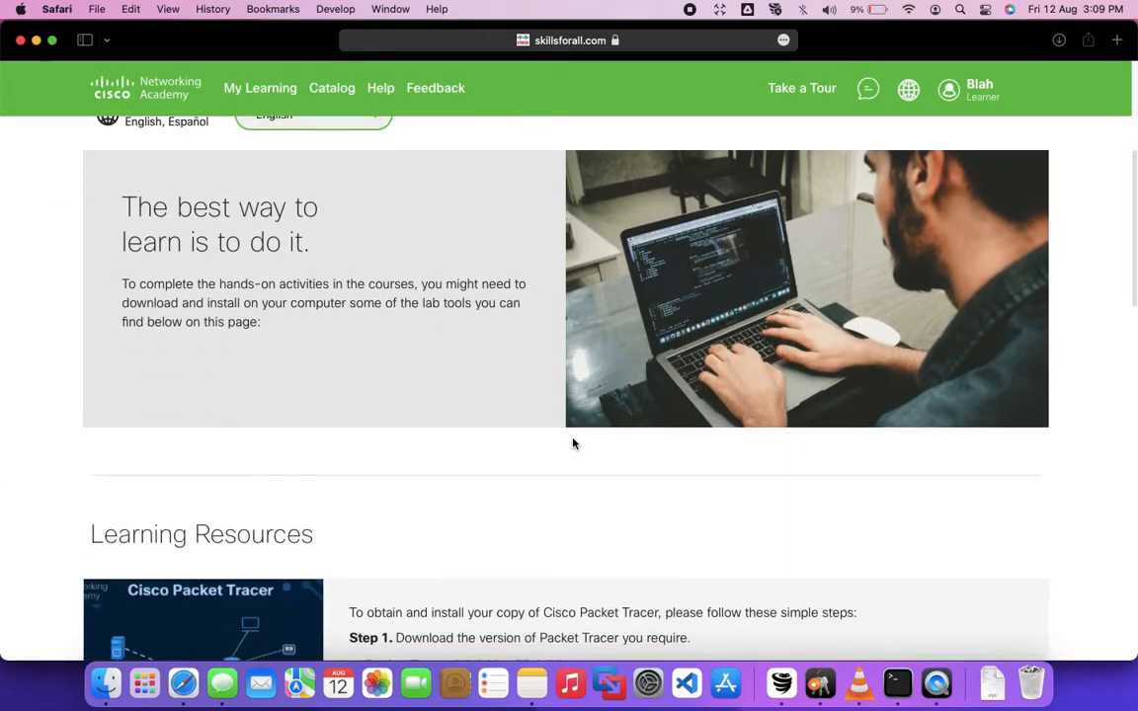
scroll("down", 3)
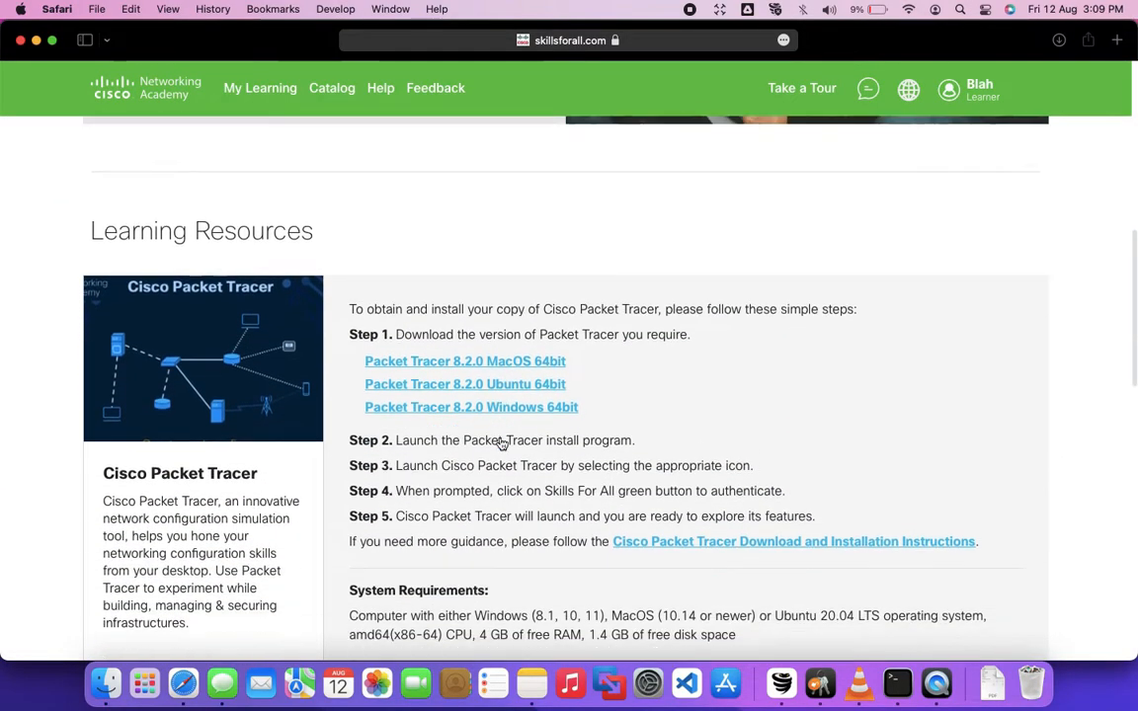
scroll("down", 3)
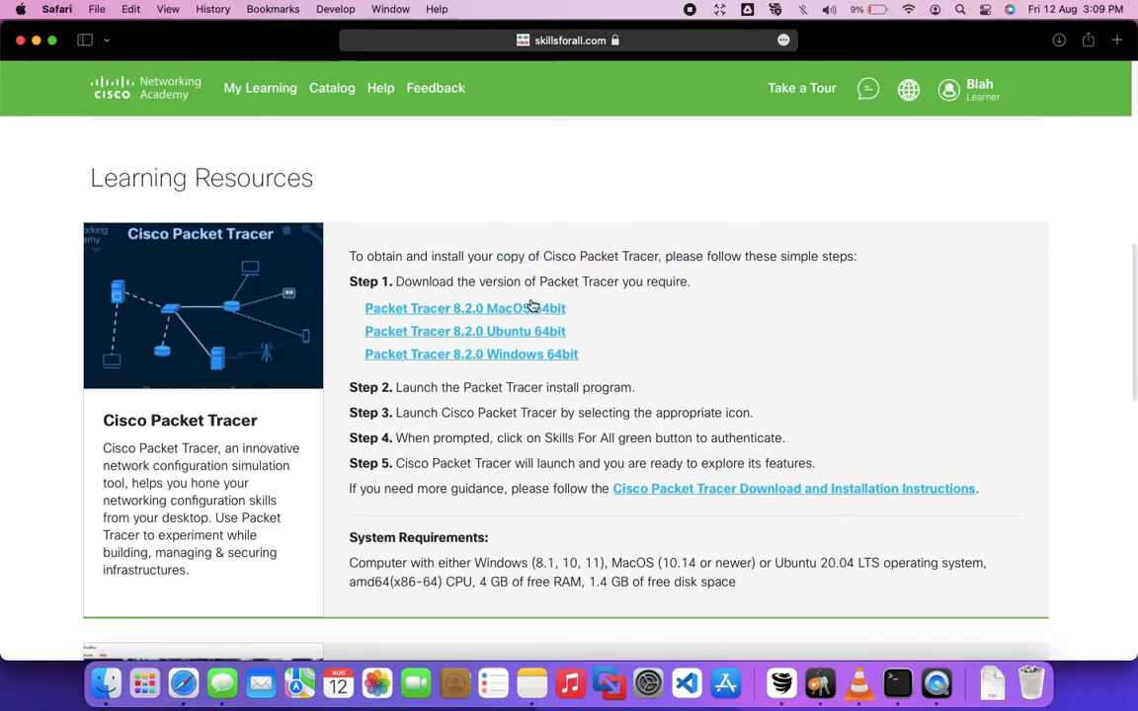
mouse_move(470, 314)
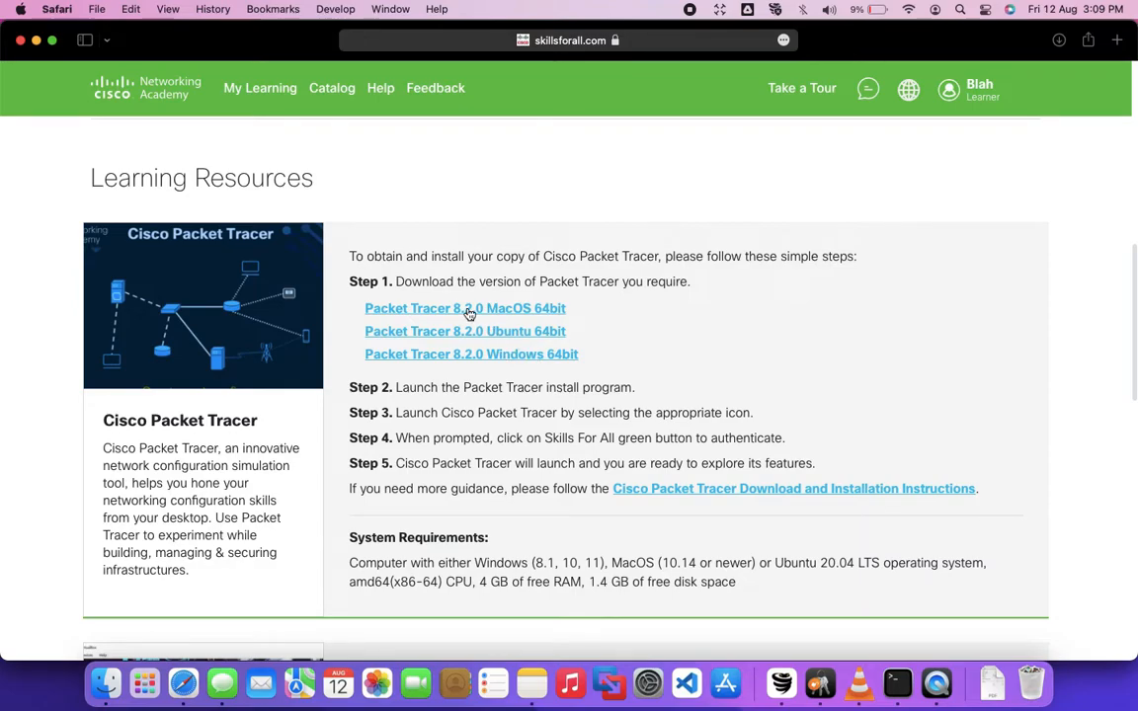
left_click(464, 308)
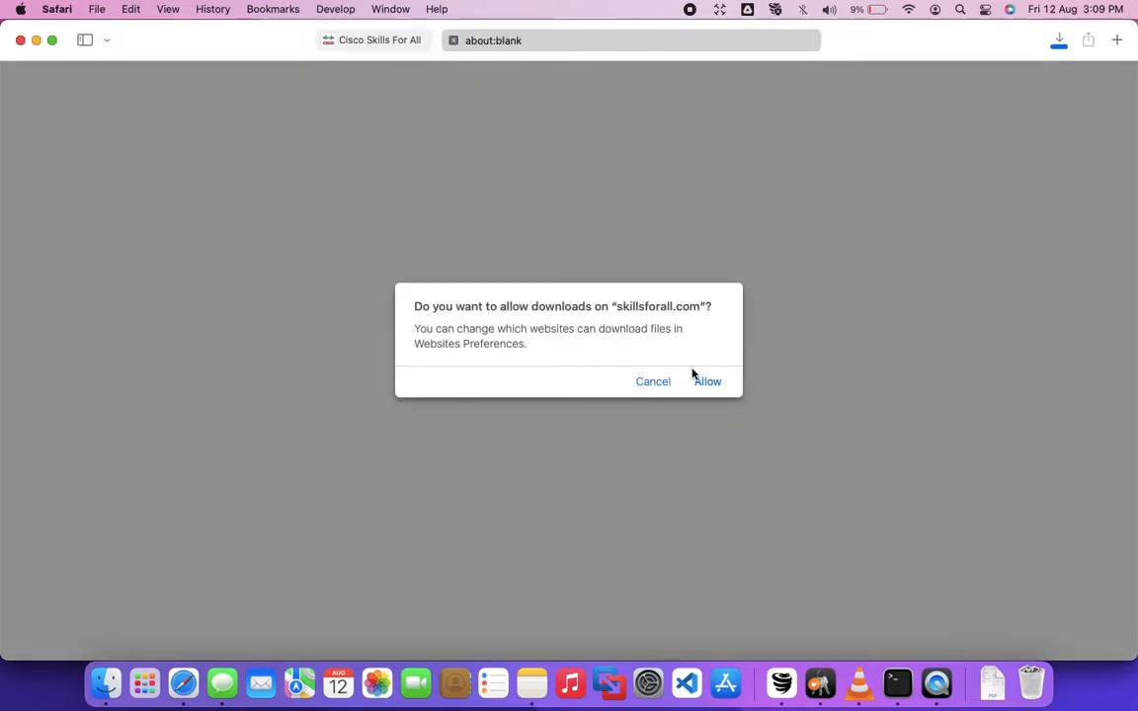
Allow downloads from skillsforall.com and show the installer's progress in the Downloads panel
left_click(708, 381)
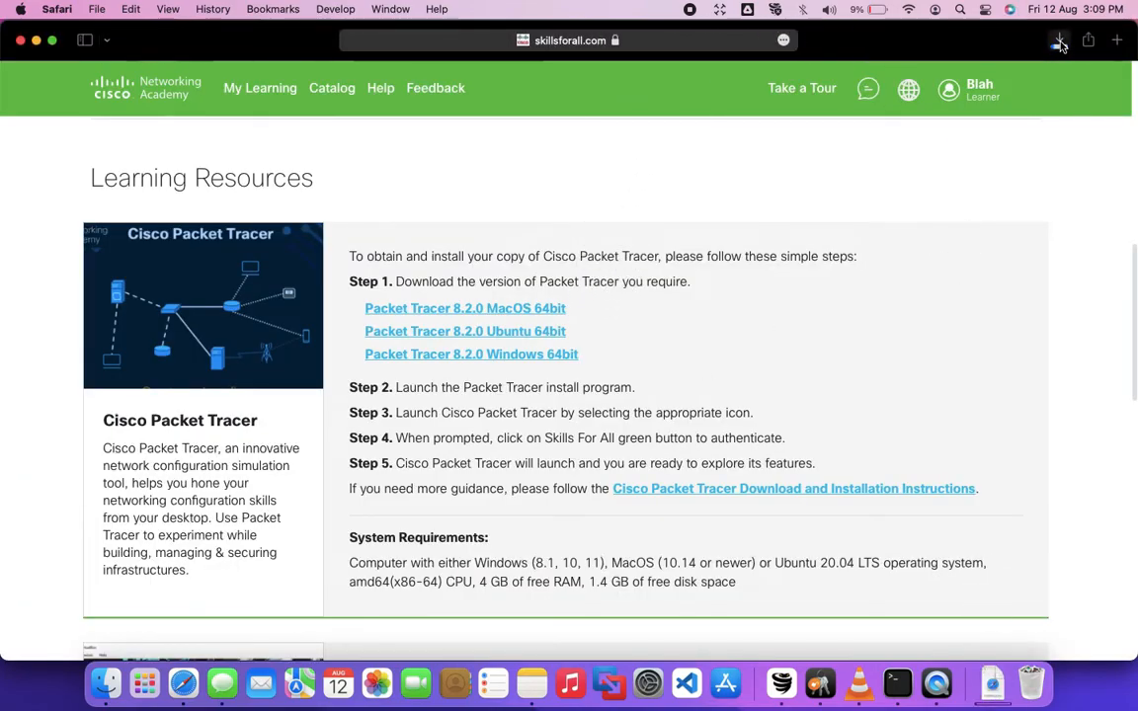
left_click(1059, 40)
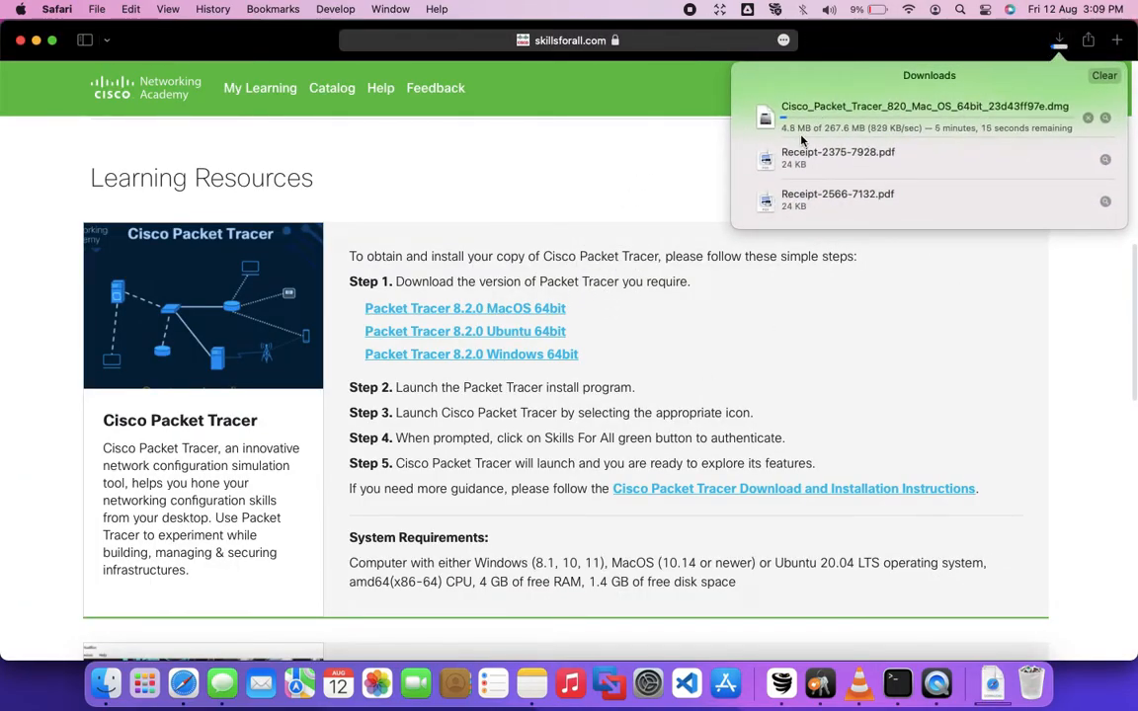